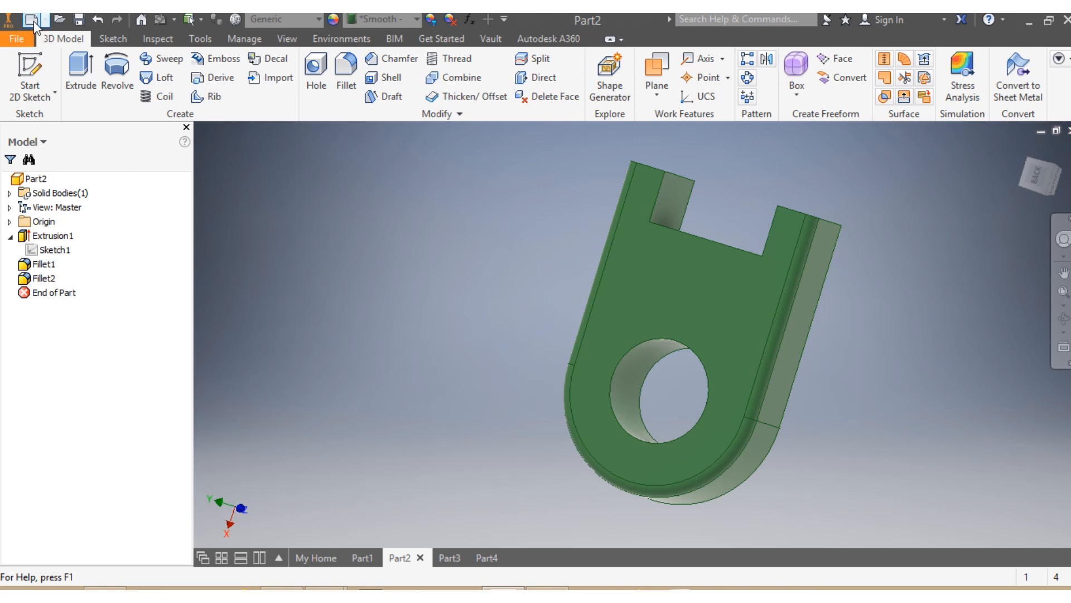
Step: Create a new part document and start a 2D sketch on the front plane
click(33, 19)
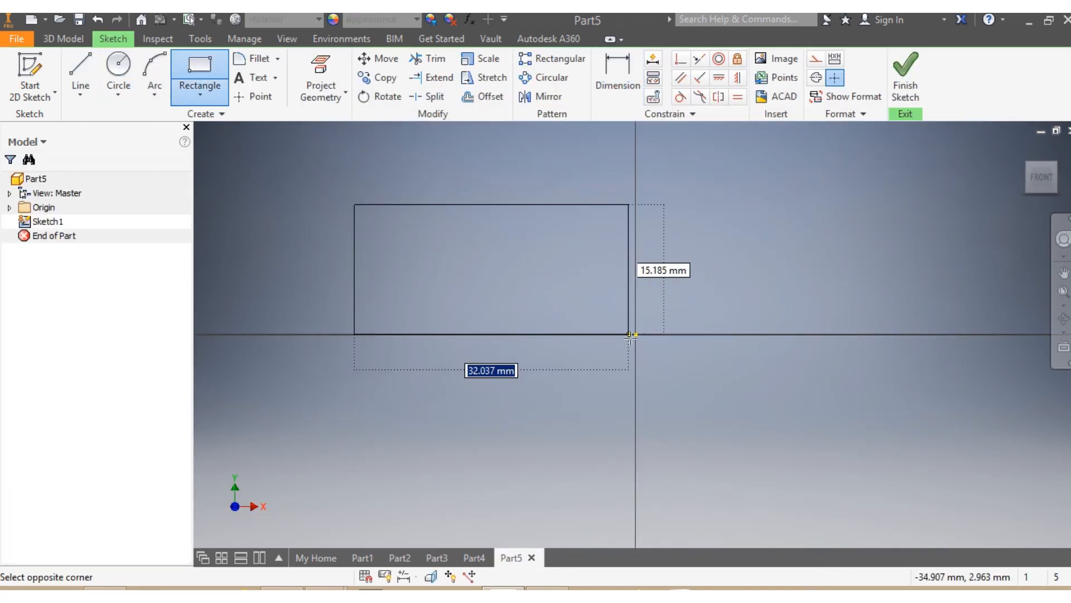
Step: Draw the base rectangle from the origin and dimension it 150 mm wide by 100 mm tall
click(616, 76)
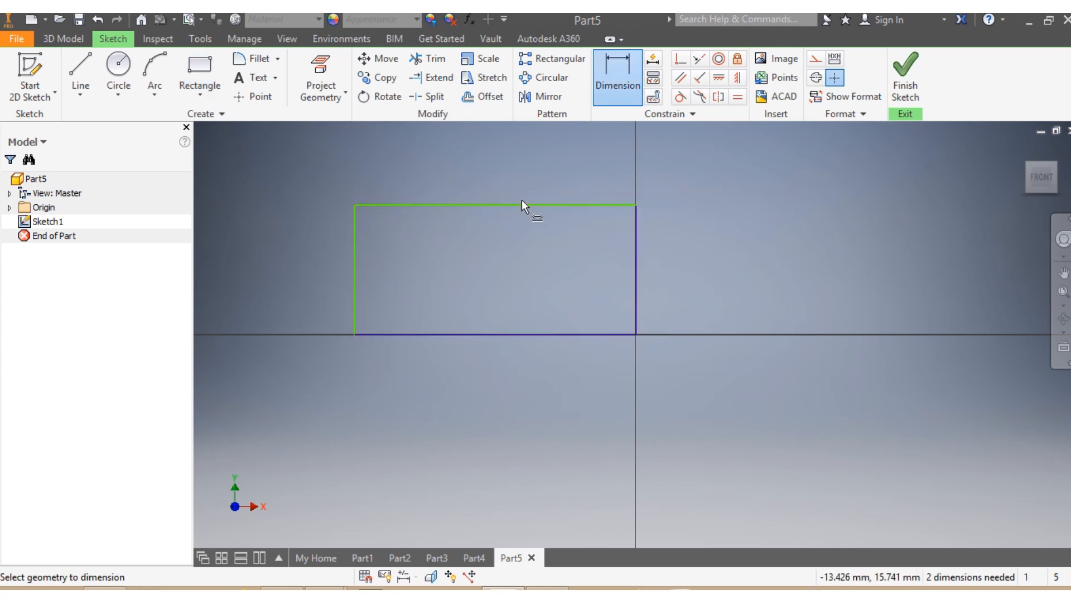
click(495, 206)
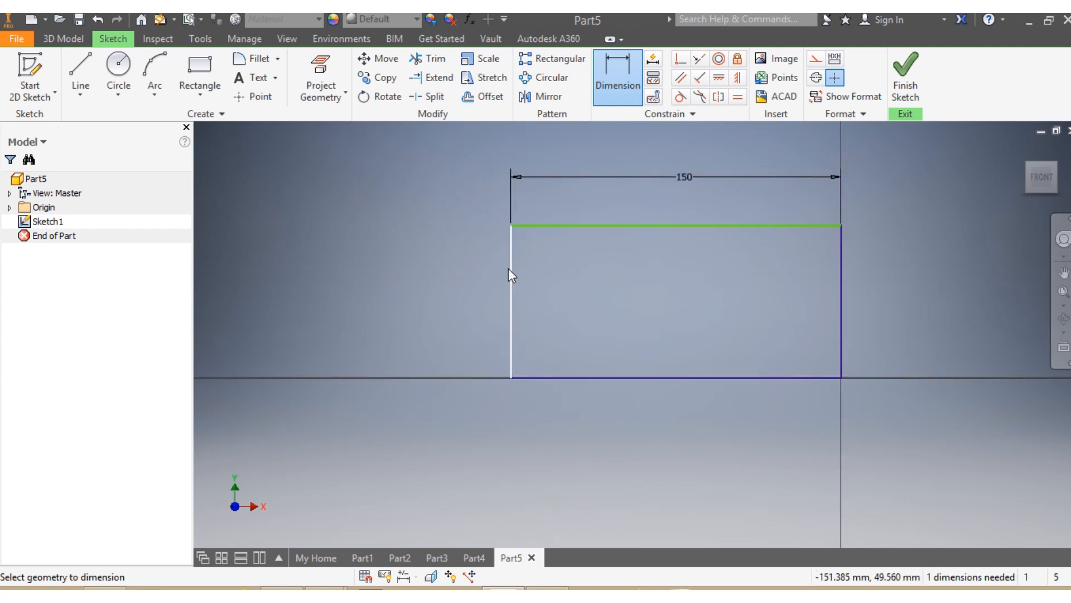
click(427, 260)
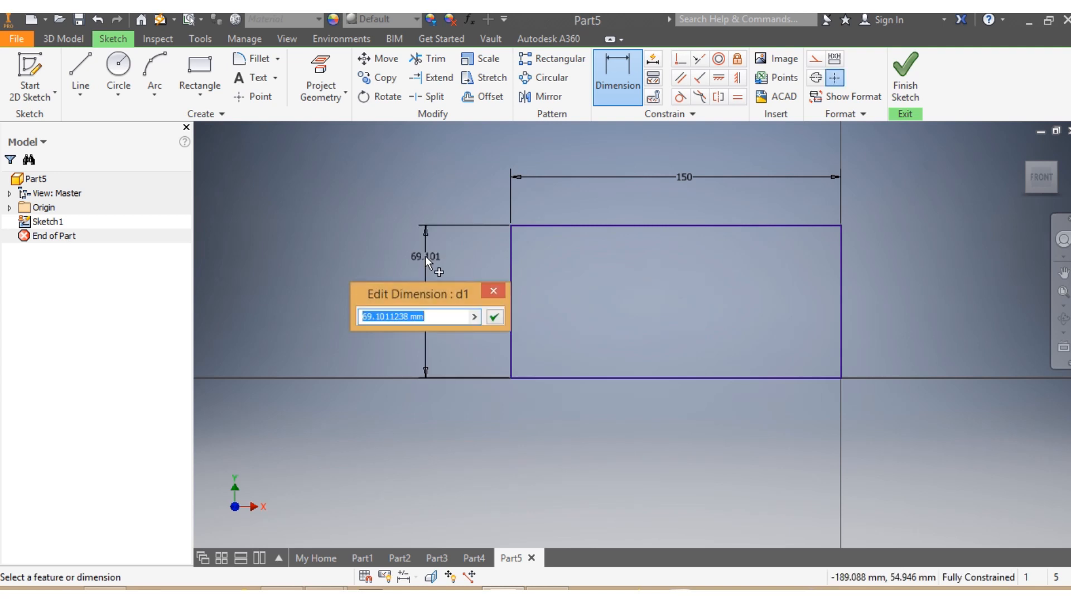
text(19)
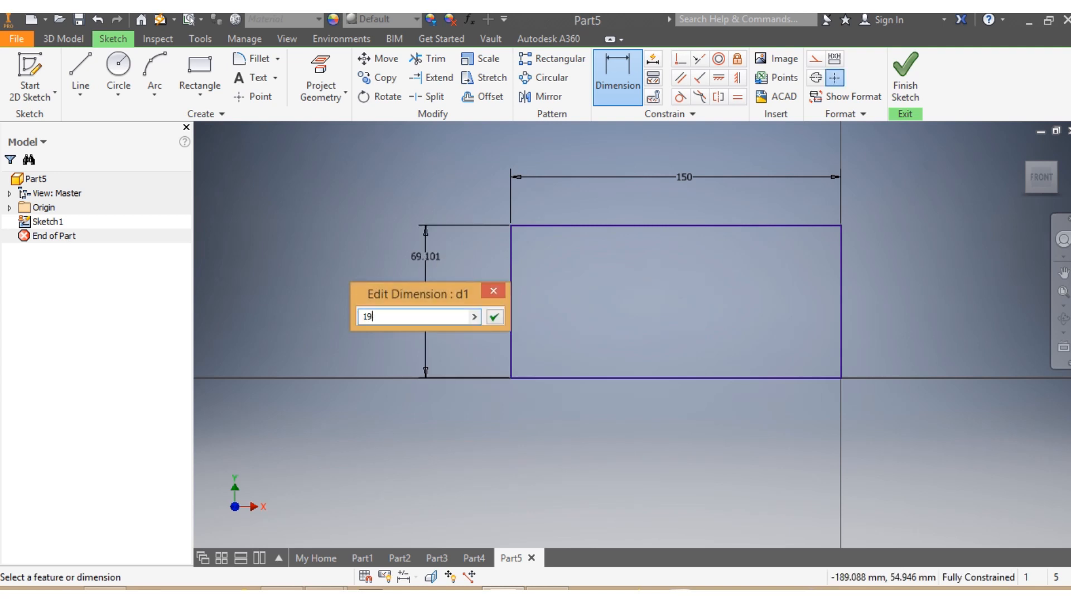
click(493, 316)
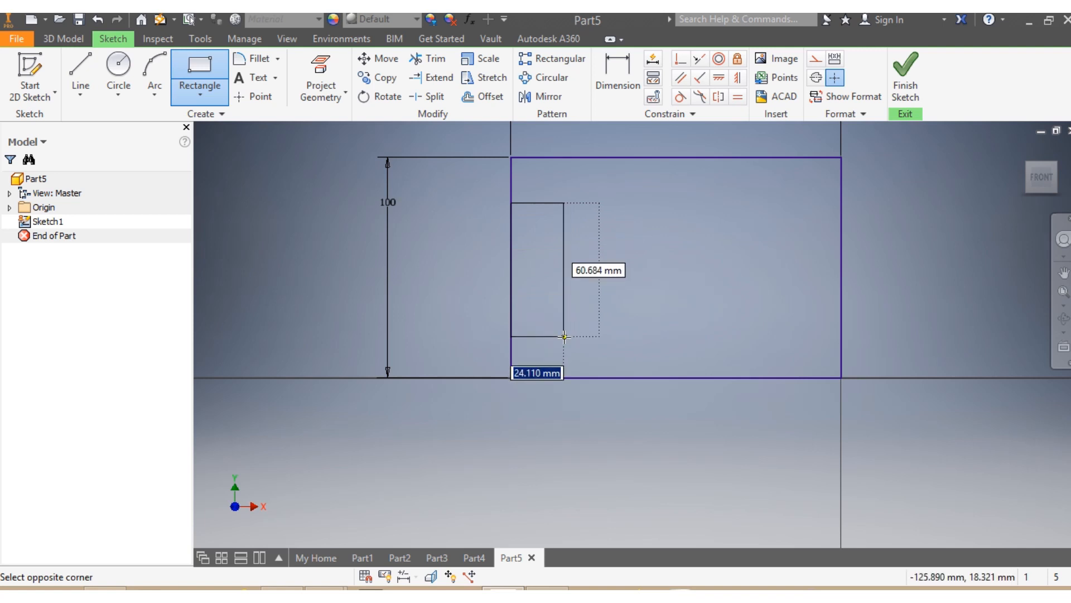
Step: Draw the slot rectangle on the left edge, 20 mm below the top, sized 60 mm tall and 25 mm wide
click(617, 68)
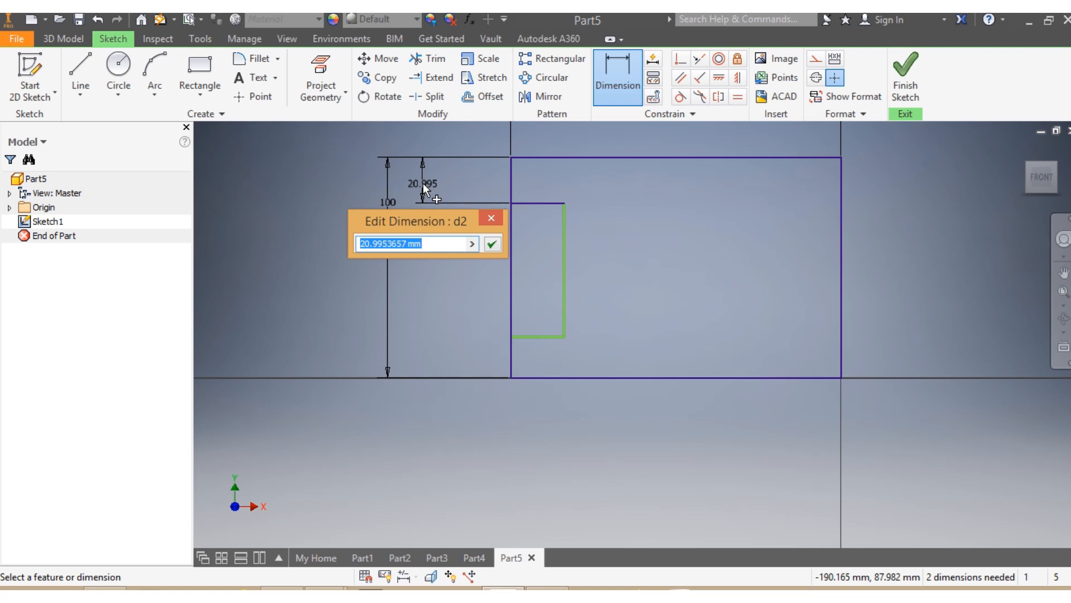
click(491, 244)
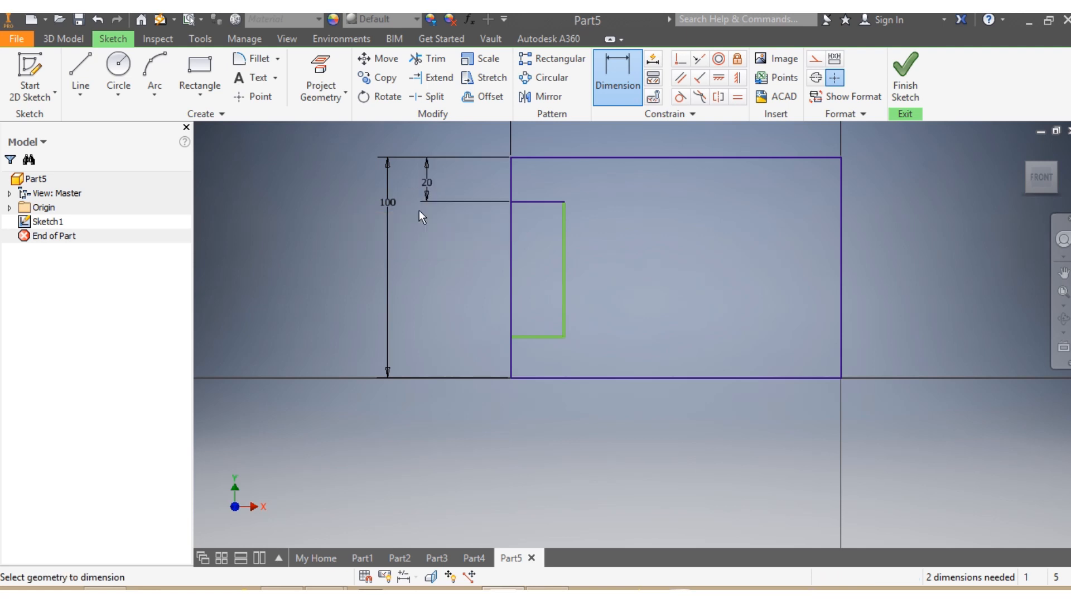
click(563, 270)
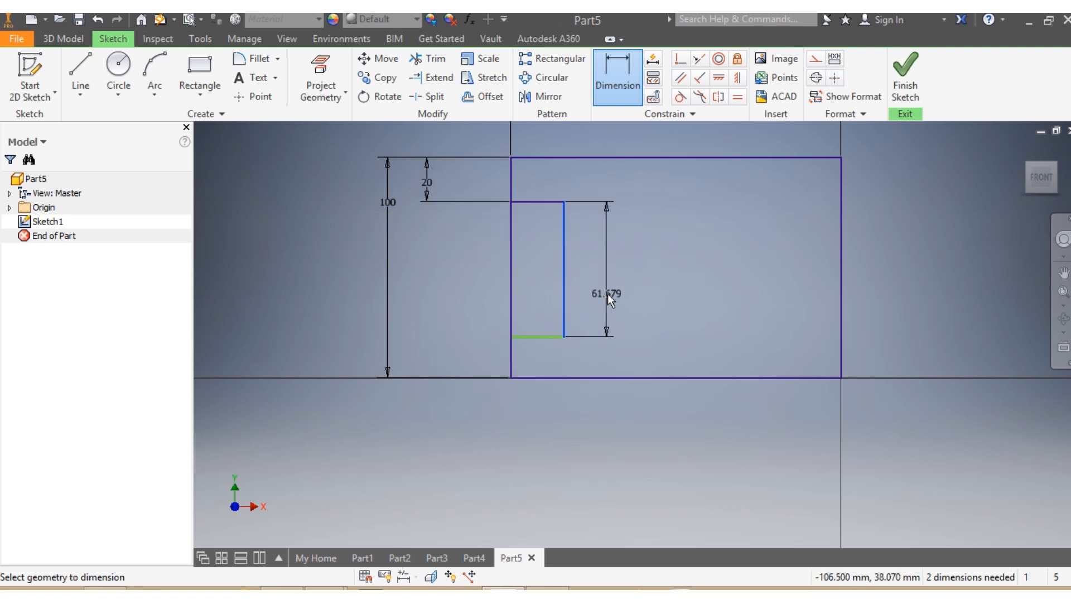
click(608, 302)
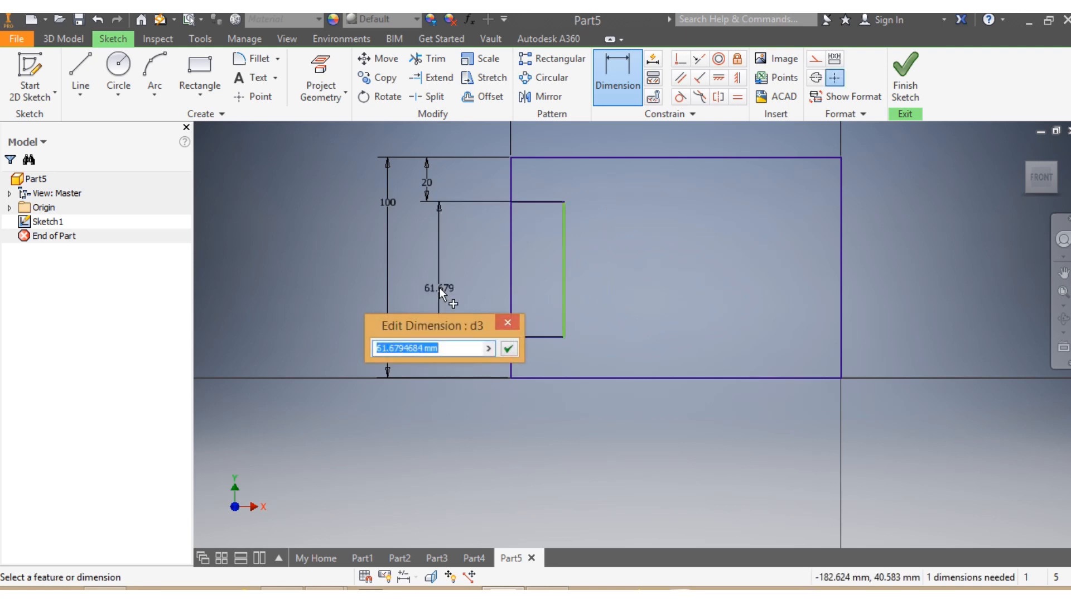
text(60)
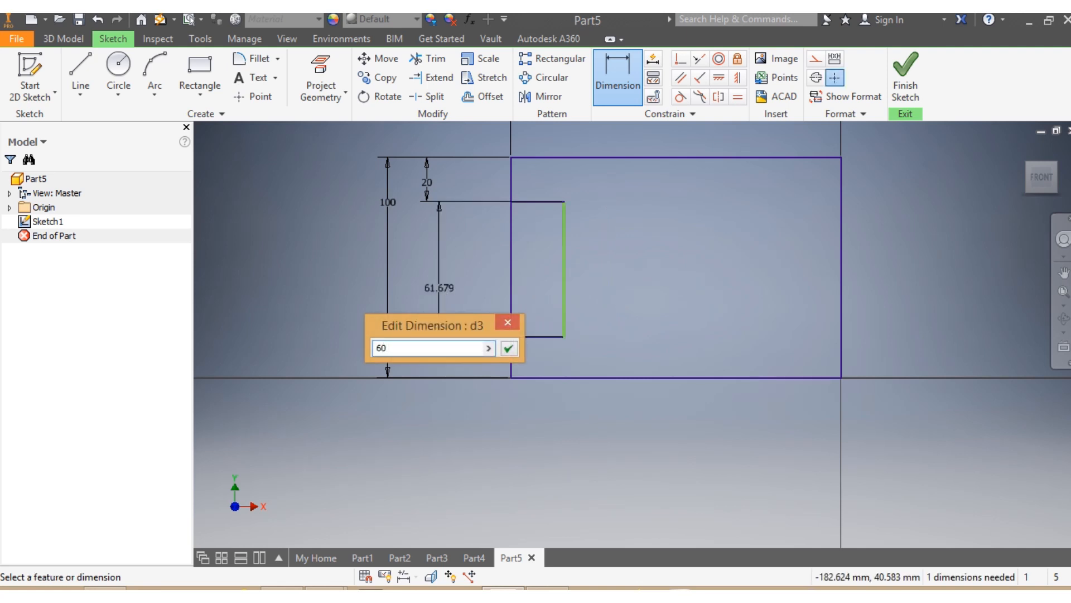
click(509, 348)
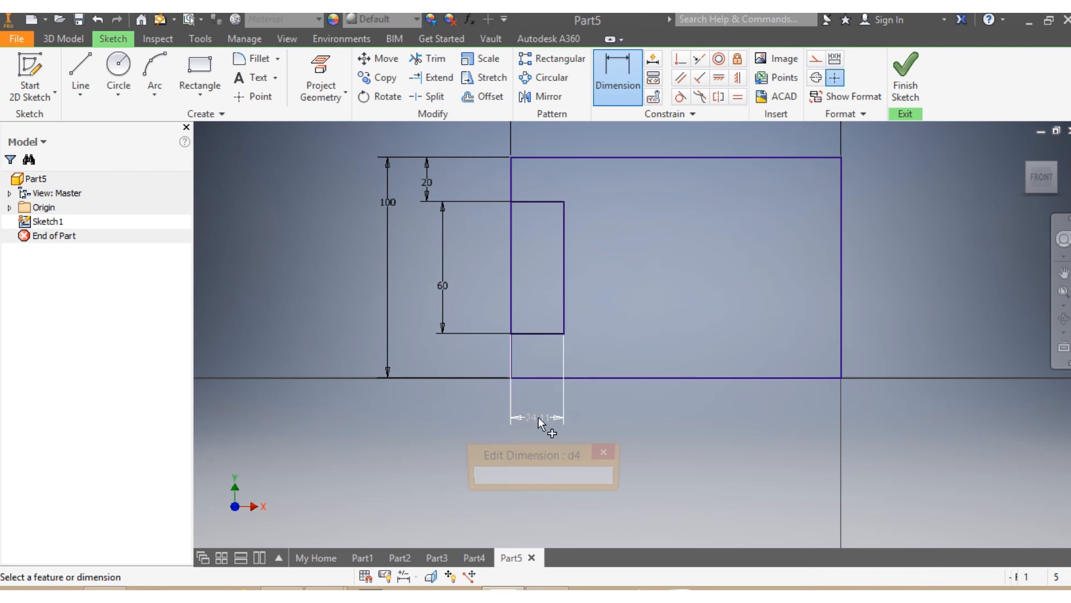
click(542, 418)
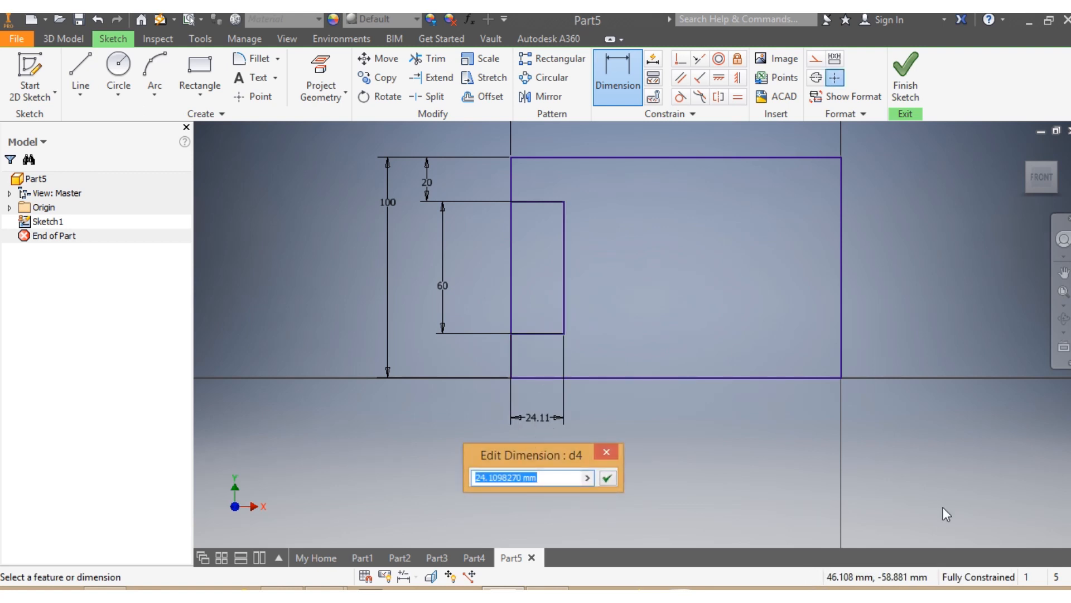
text(25)
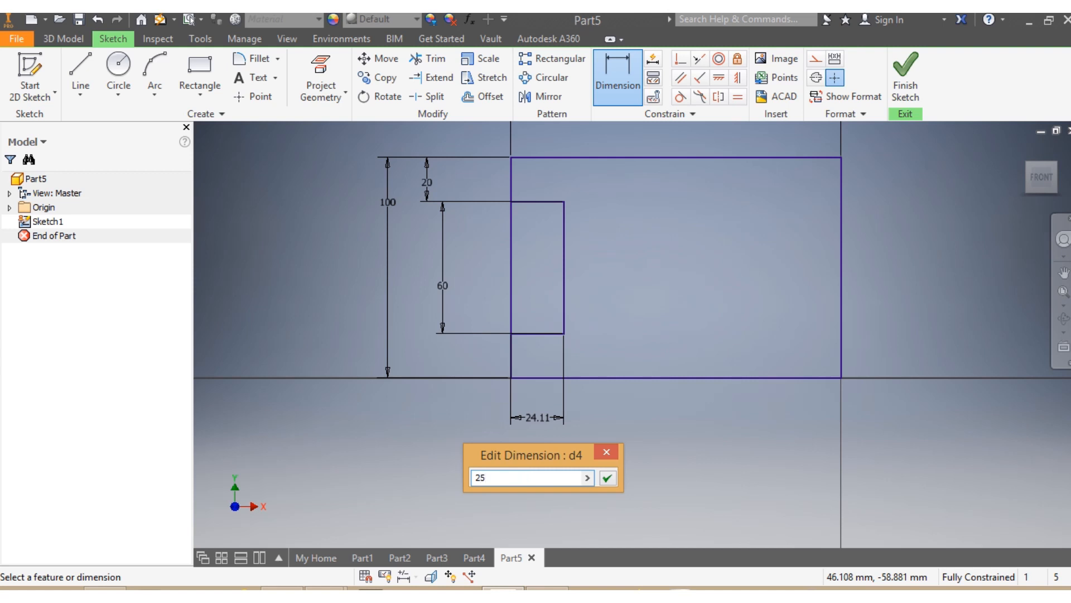
click(606, 477)
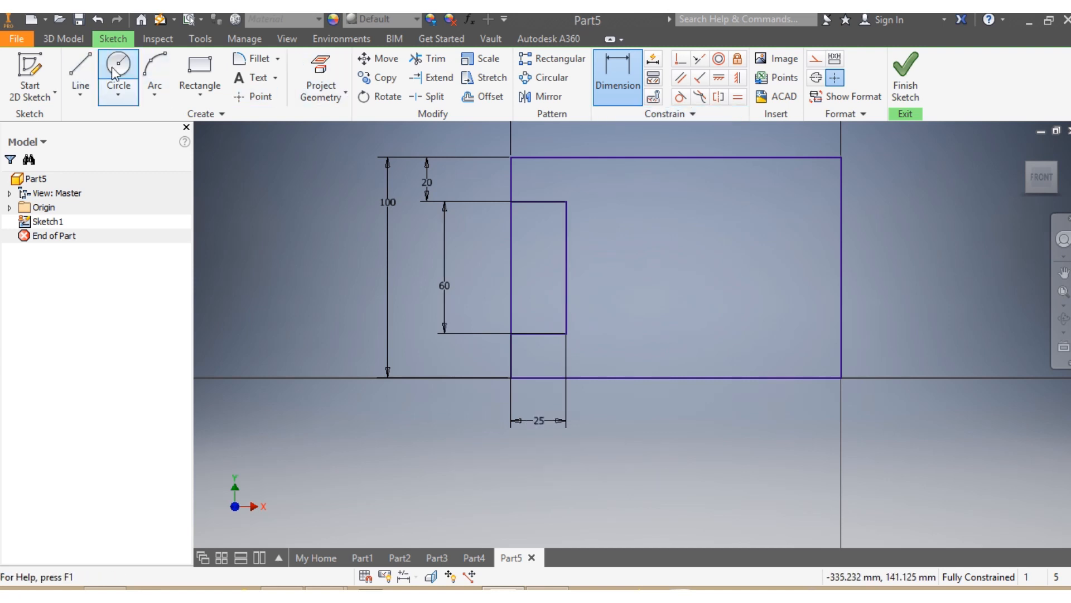
Step: Sketch a 50 mm diameter circle with its centre 100 mm from the left edge
click(118, 70)
text(-75.000)
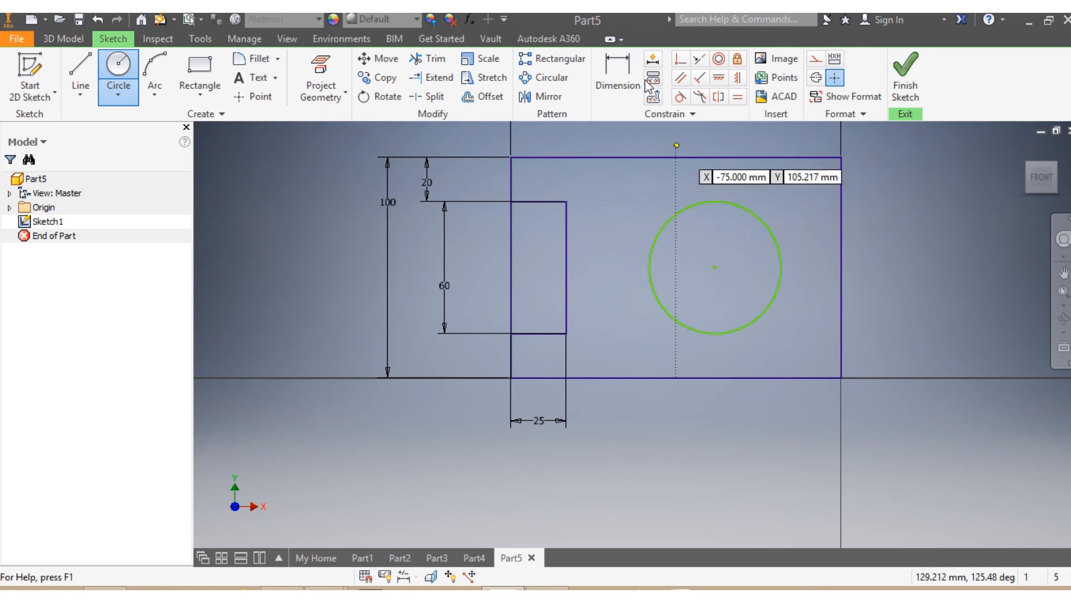
click(618, 68)
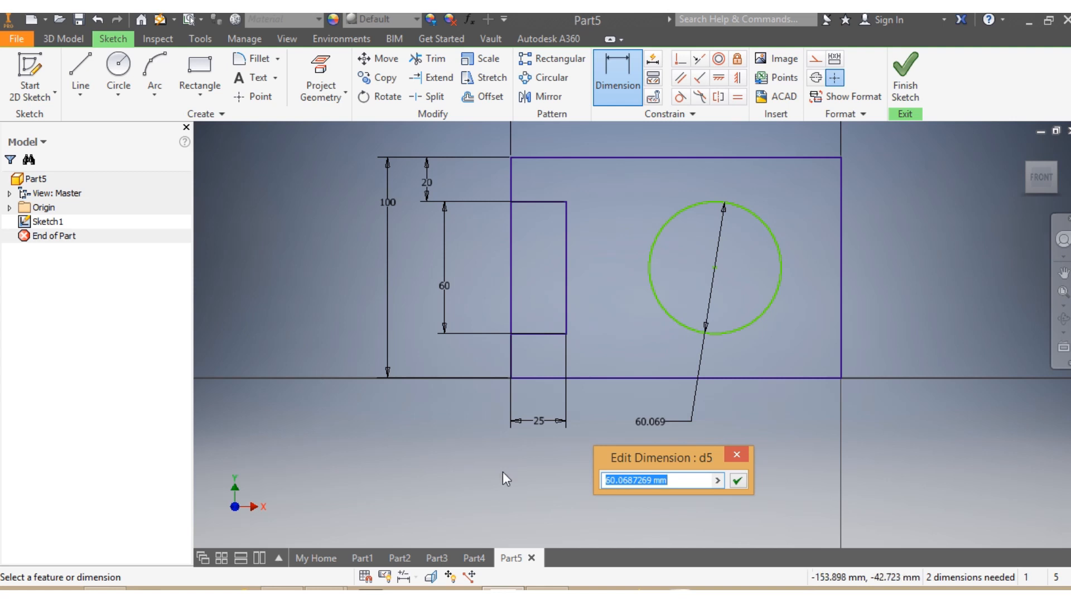
text(50)
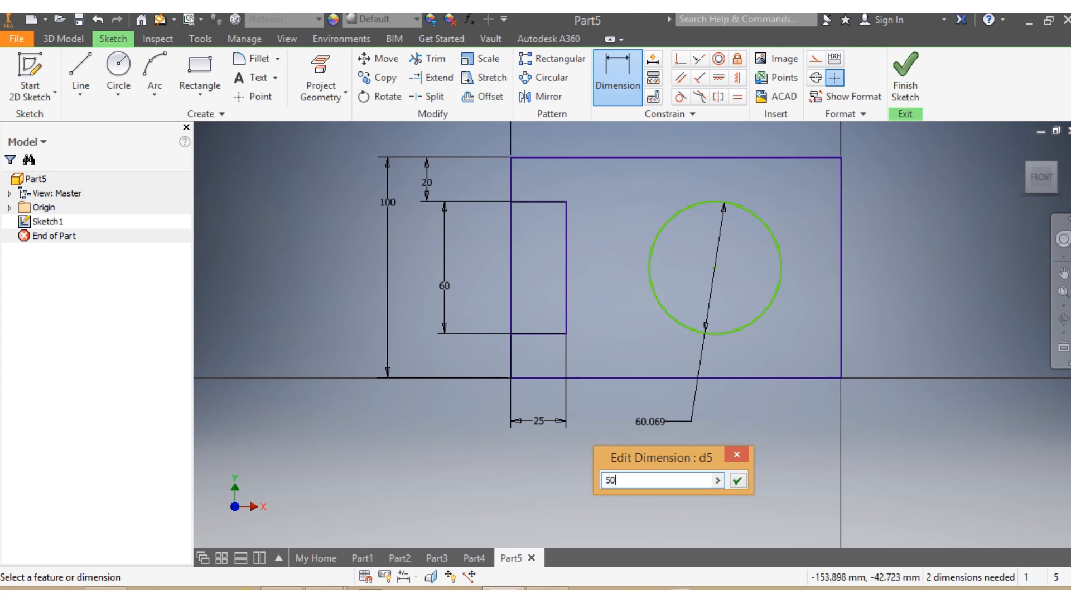
click(739, 480)
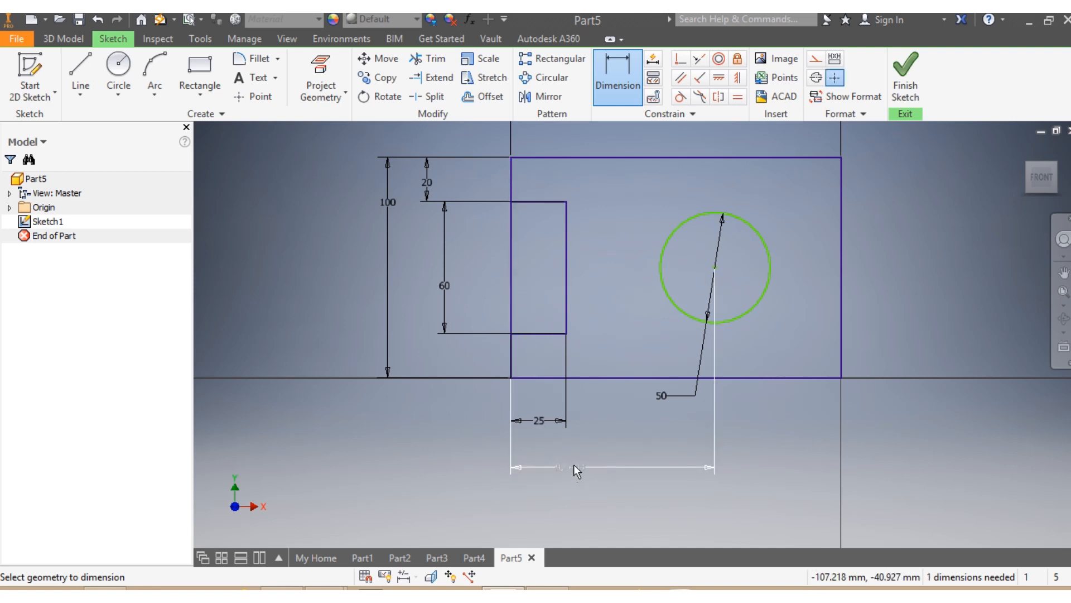
click(615, 468)
text(100)
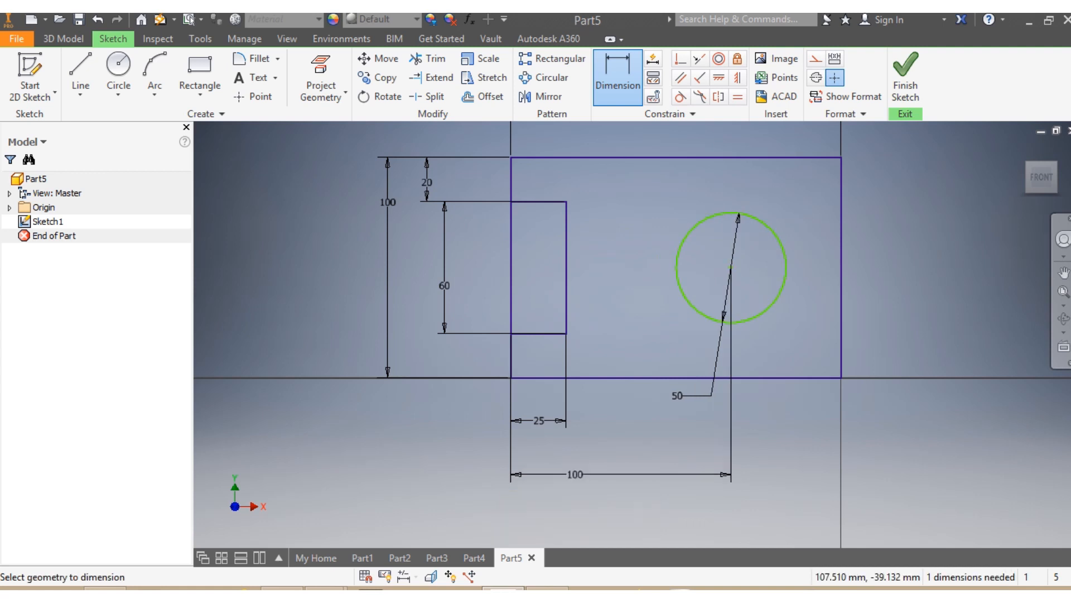
mouse_move(692, 246)
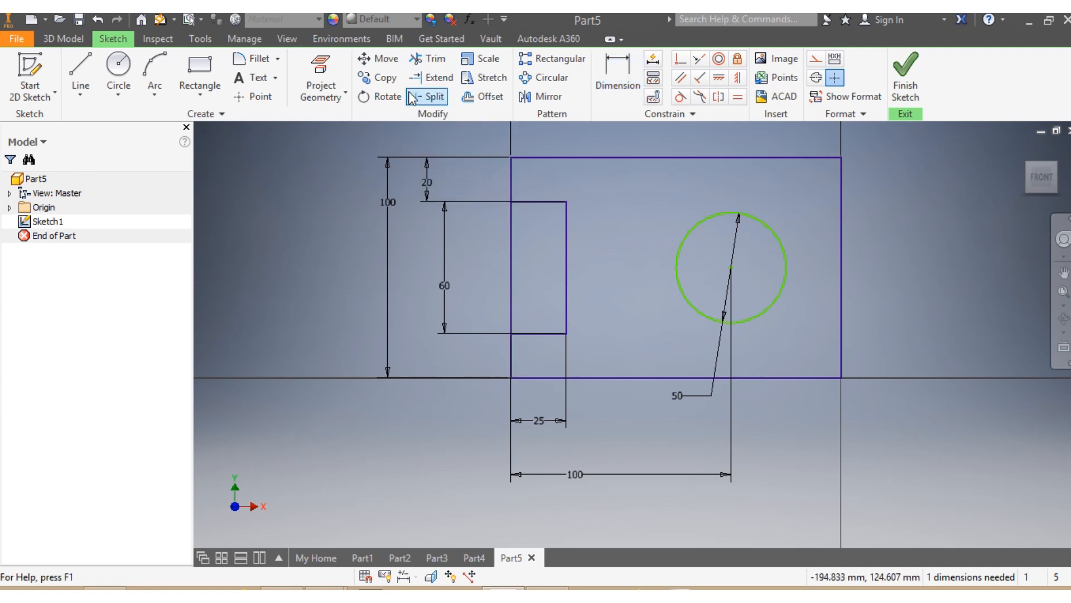
Step: Trim the left edge across the slot opening and dimension the 150 mm overall length
click(428, 58)
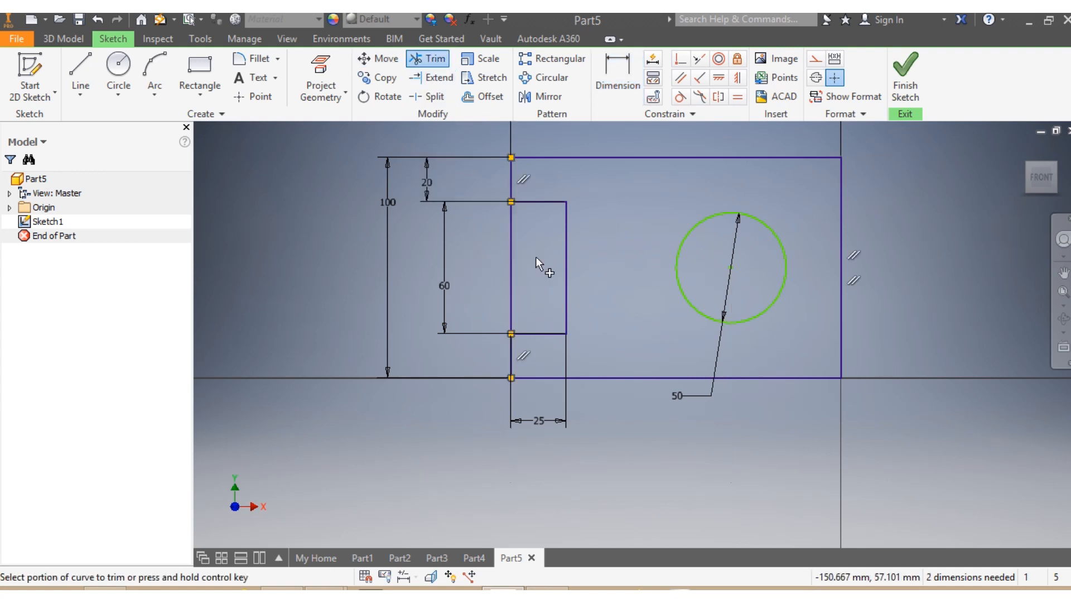
click(511, 267)
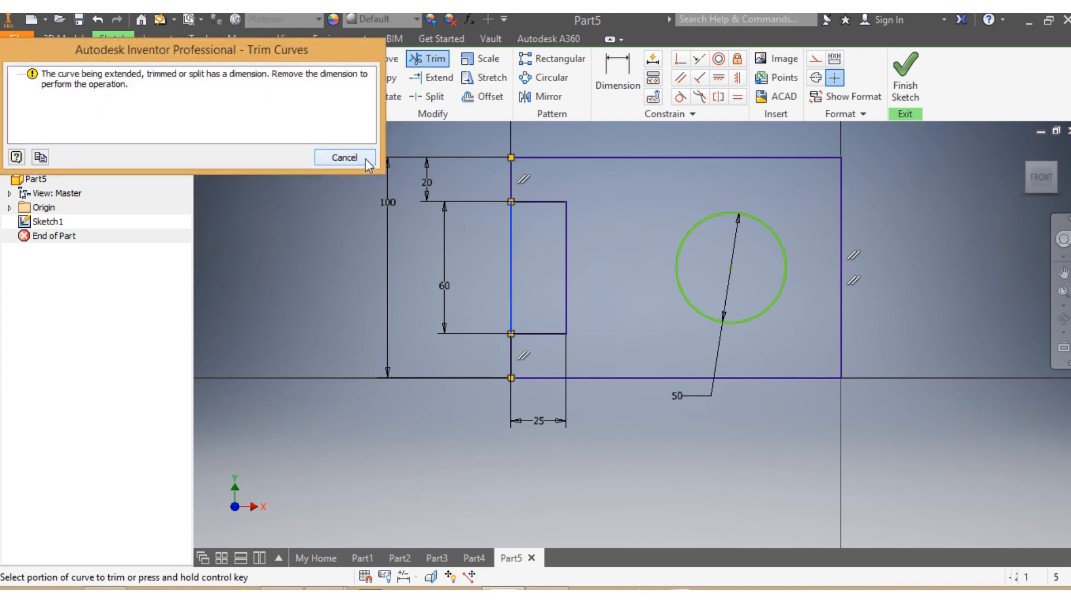
click(345, 158)
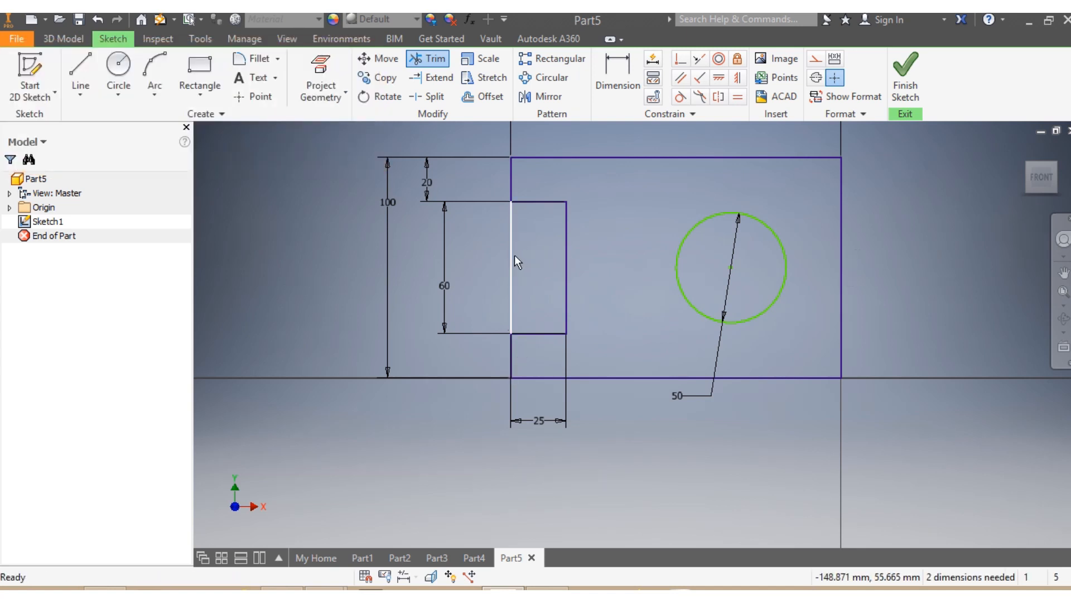
click(512, 267)
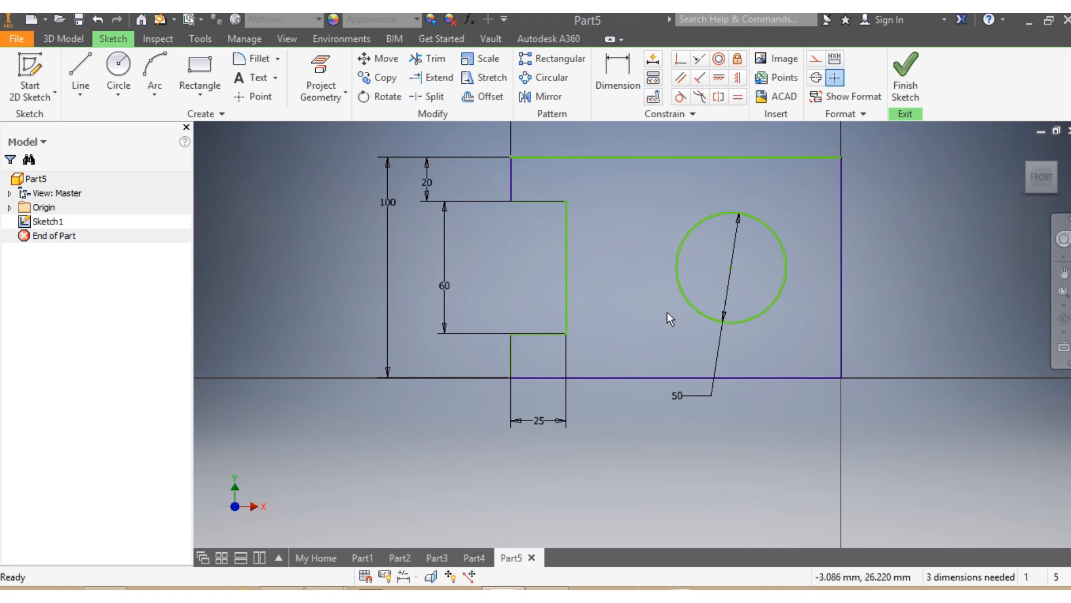
click(80, 68)
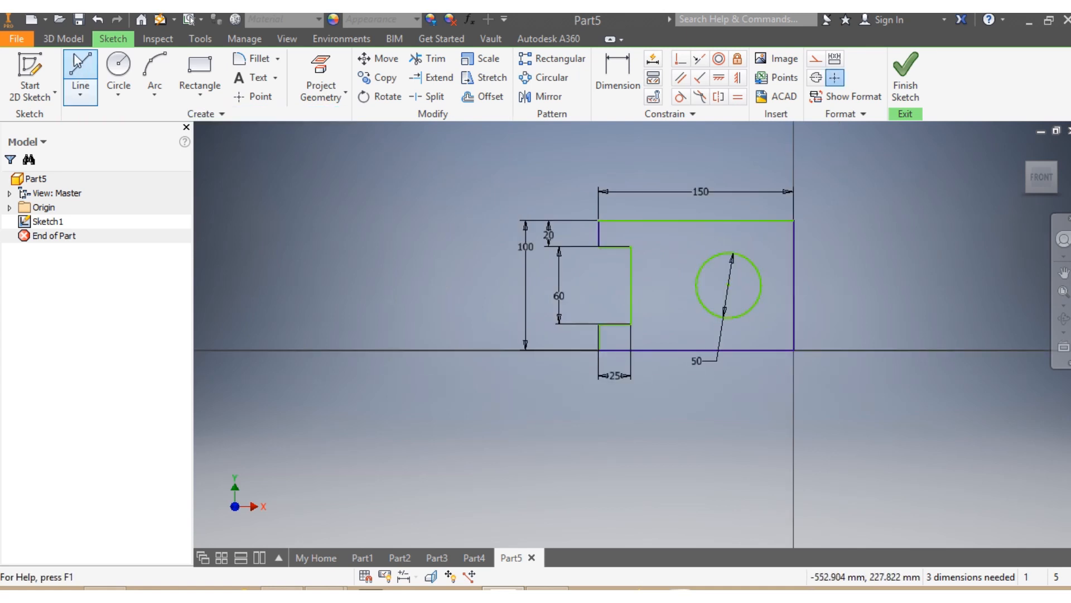
Step: Finish the sketch and extrude the notched profile 40 mm
click(62, 39)
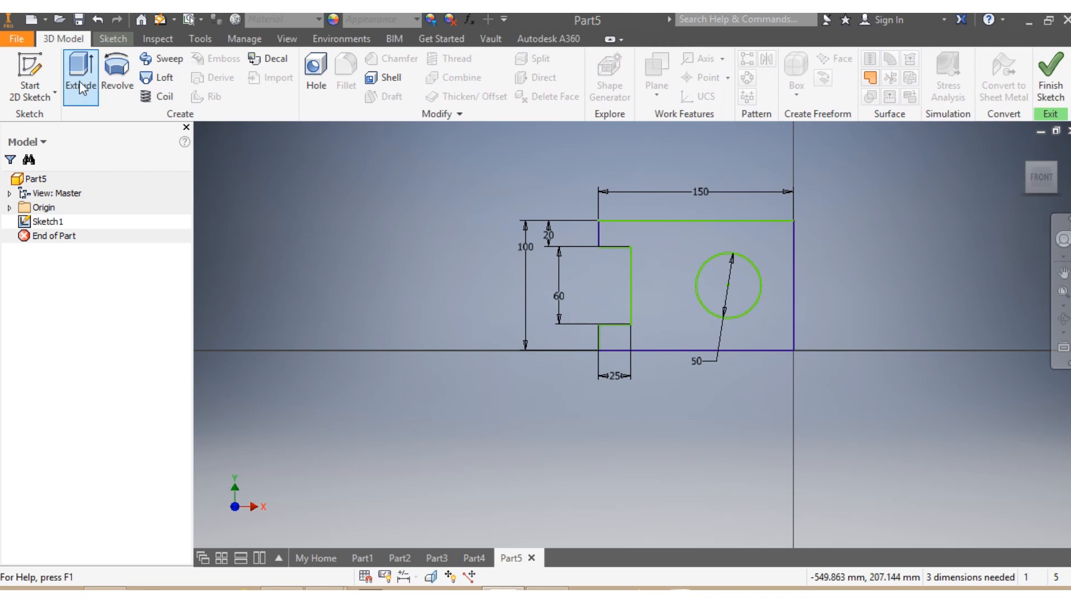
click(80, 68)
text(40)
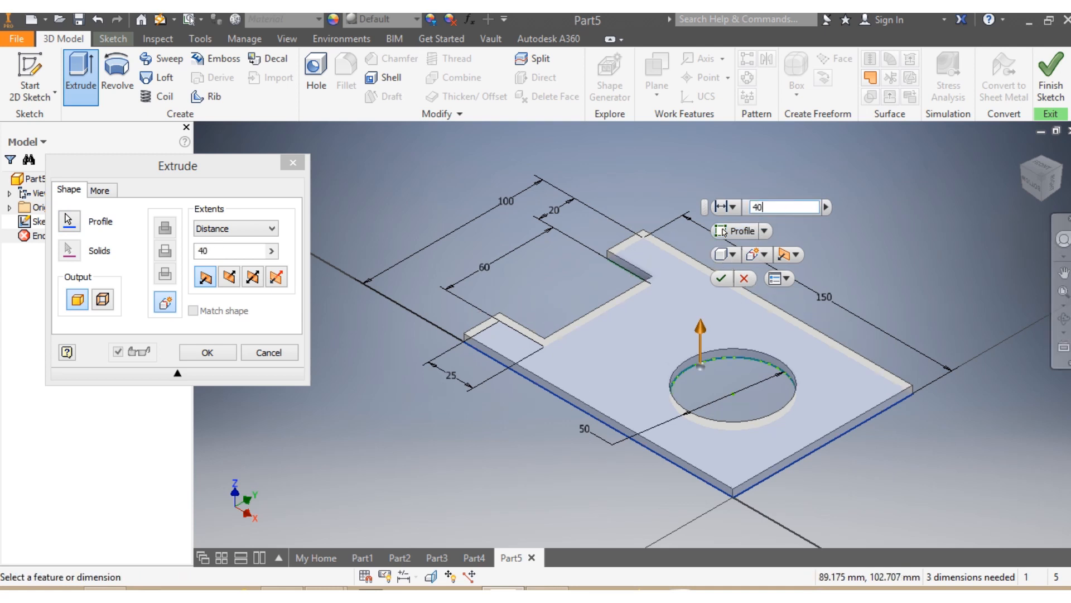
click(207, 352)
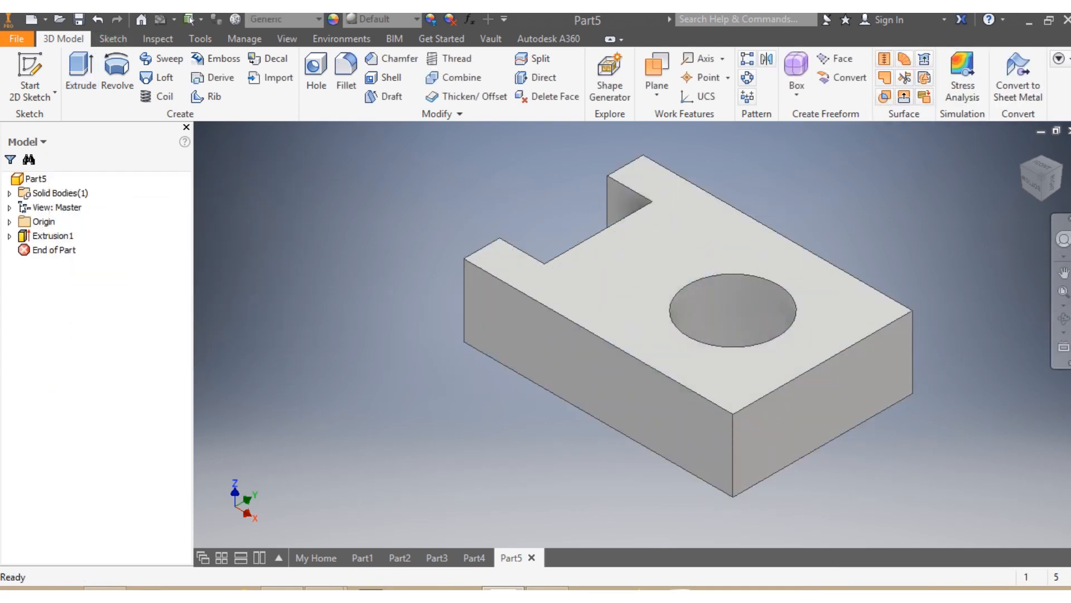
mouse_move(736, 457)
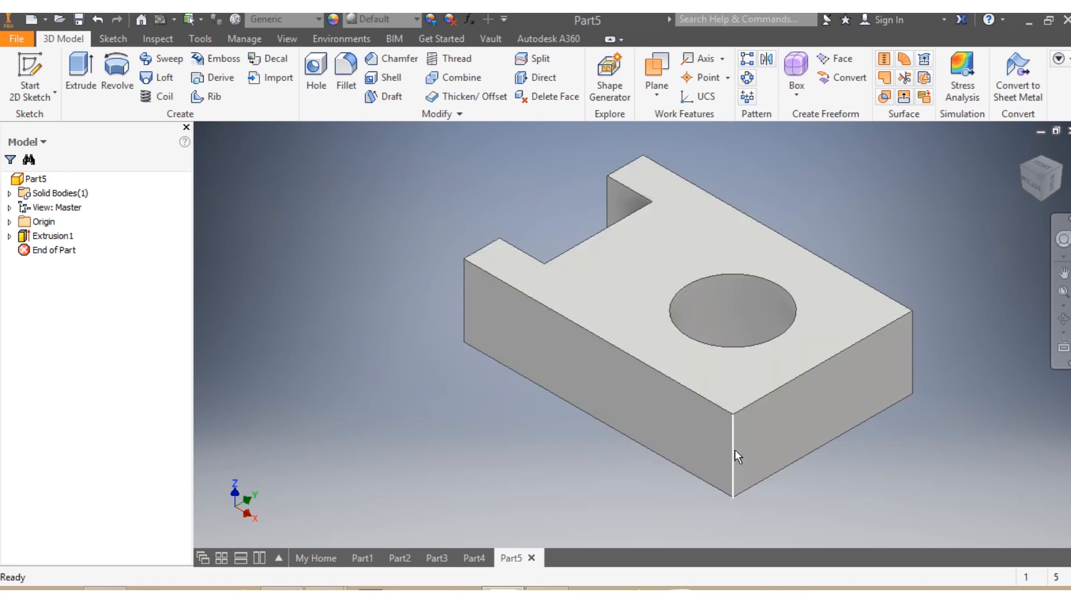
mouse_move(737, 467)
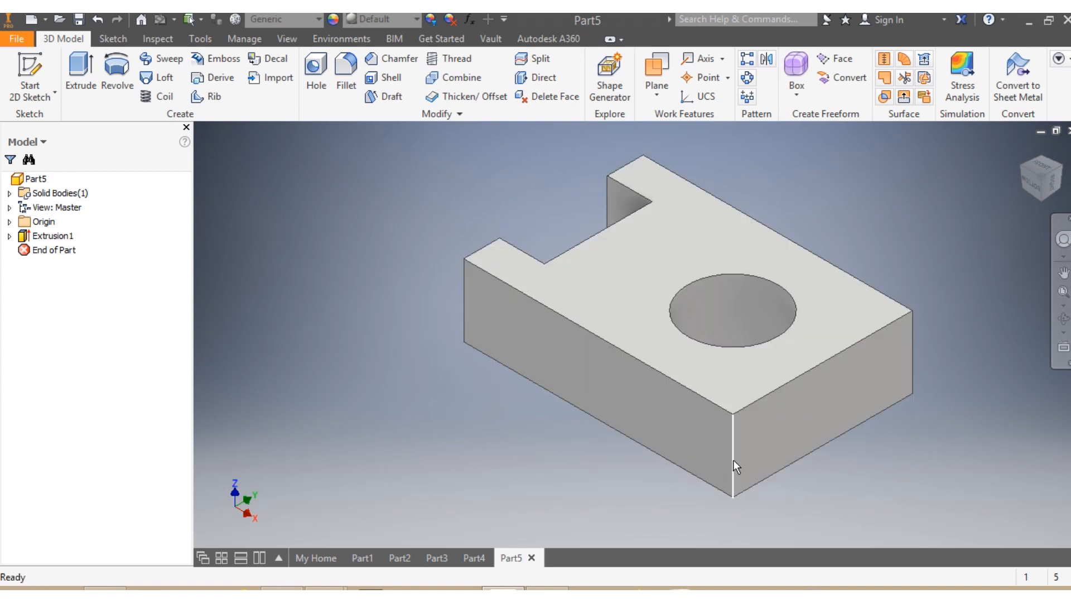
Step: Fillet the two right-hand vertical corner edges with a 50 mm radius
click(733, 450)
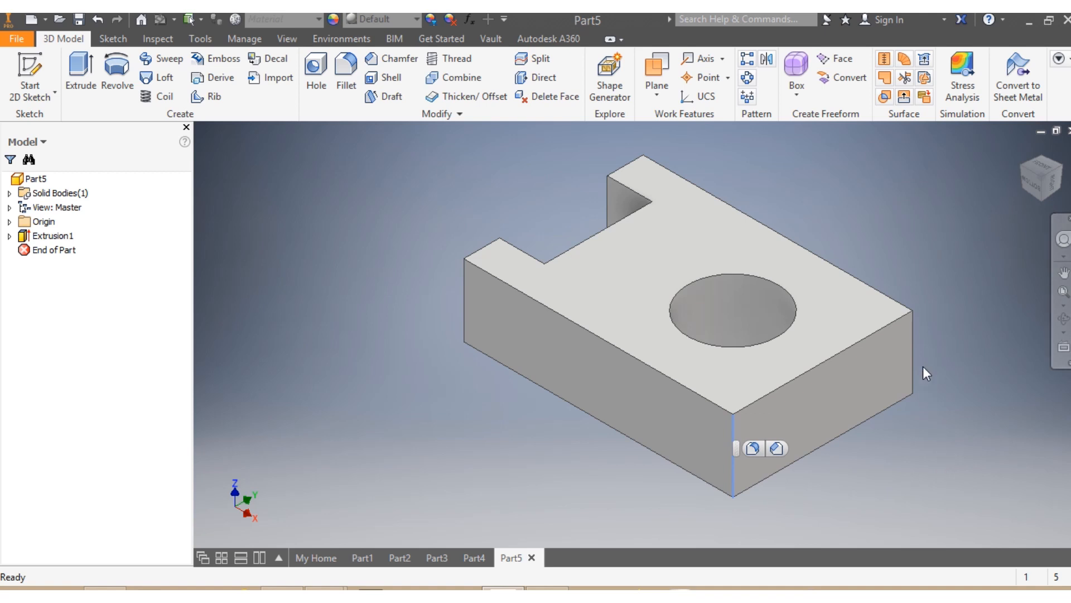
mouse_move(919, 366)
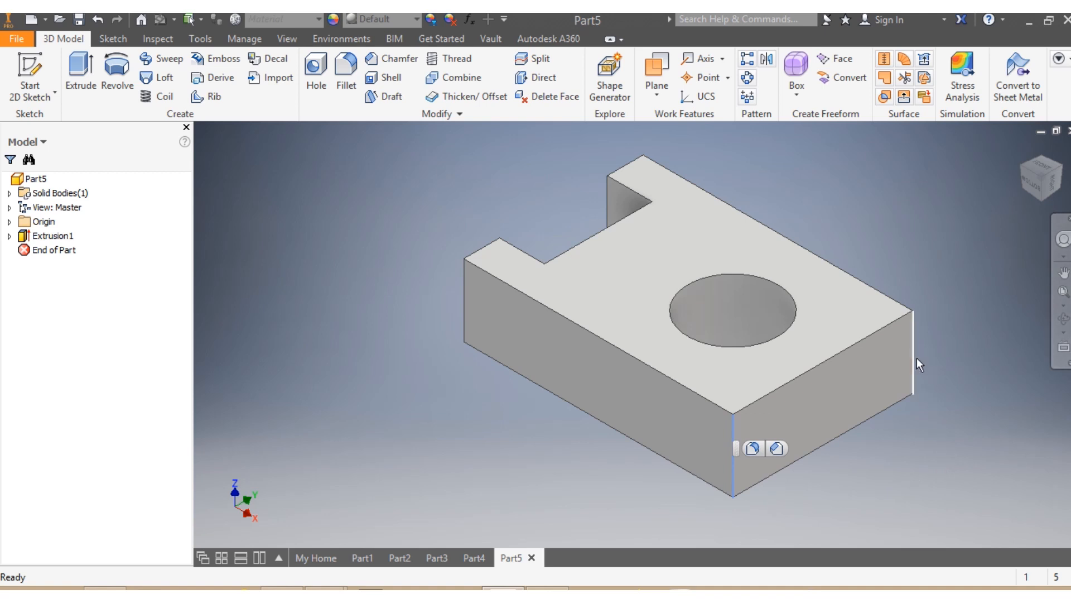
click(346, 72)
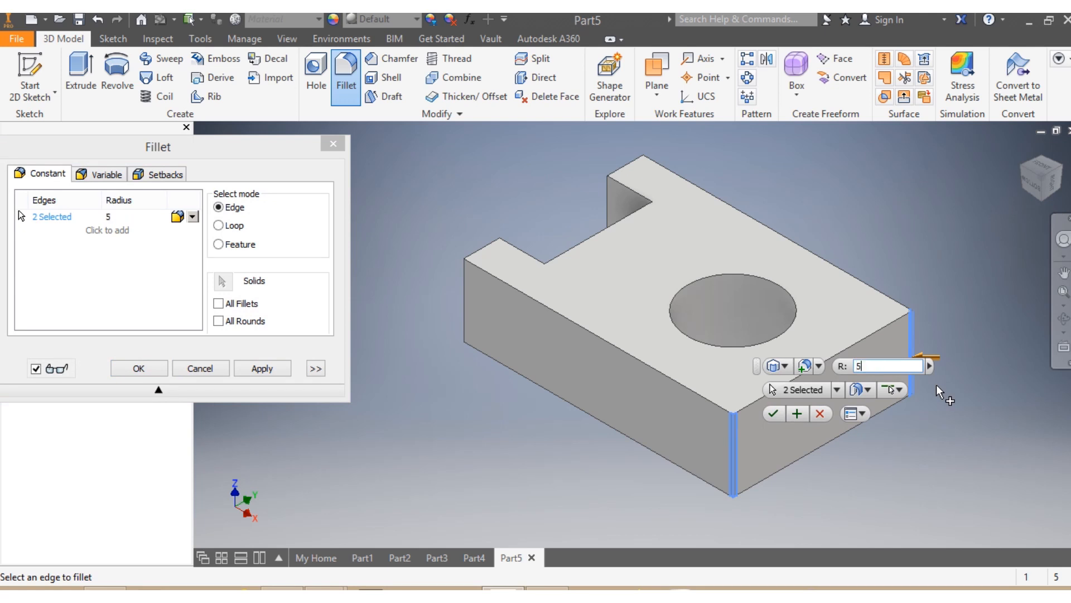
text(50)
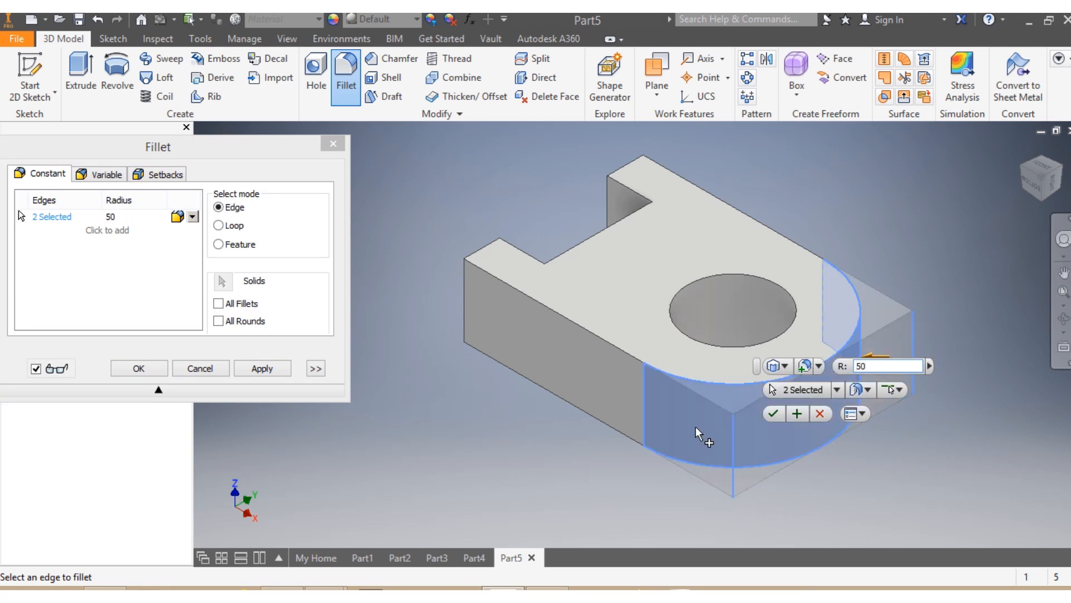
mouse_move(839, 270)
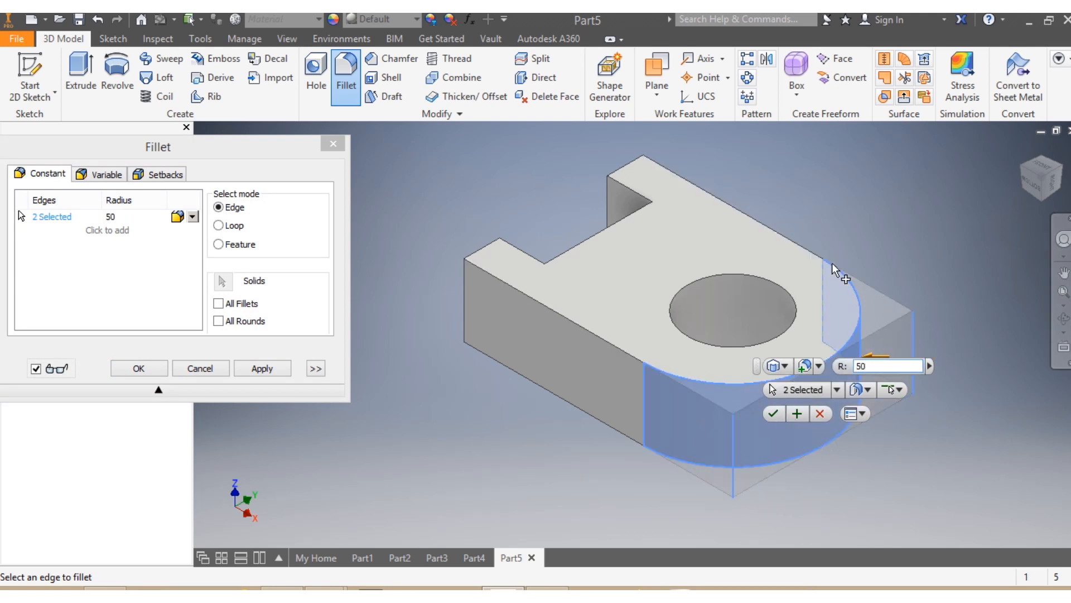
mouse_move(776, 430)
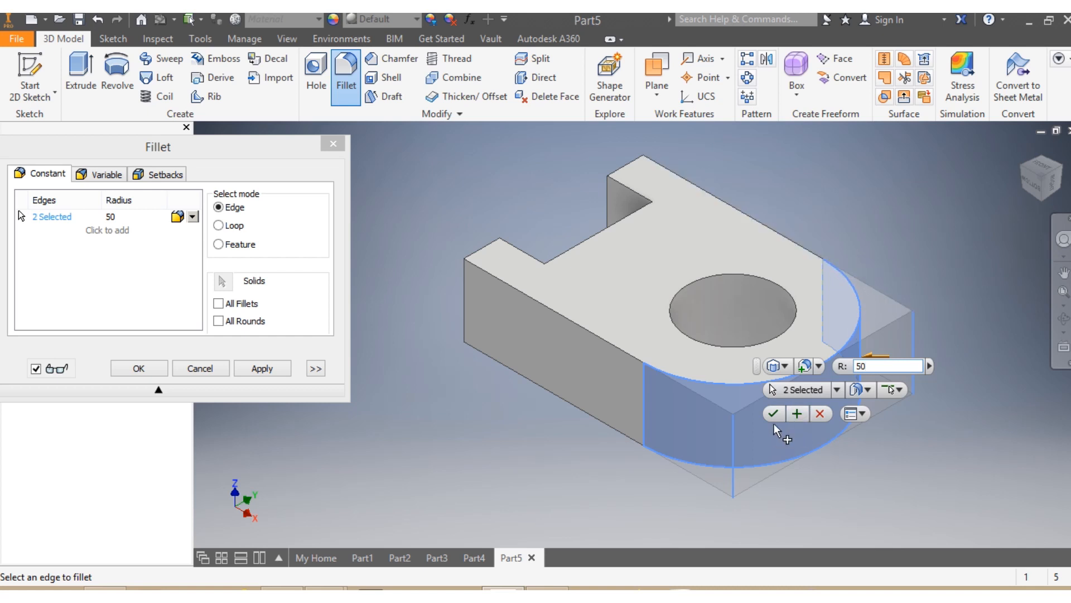
click(138, 368)
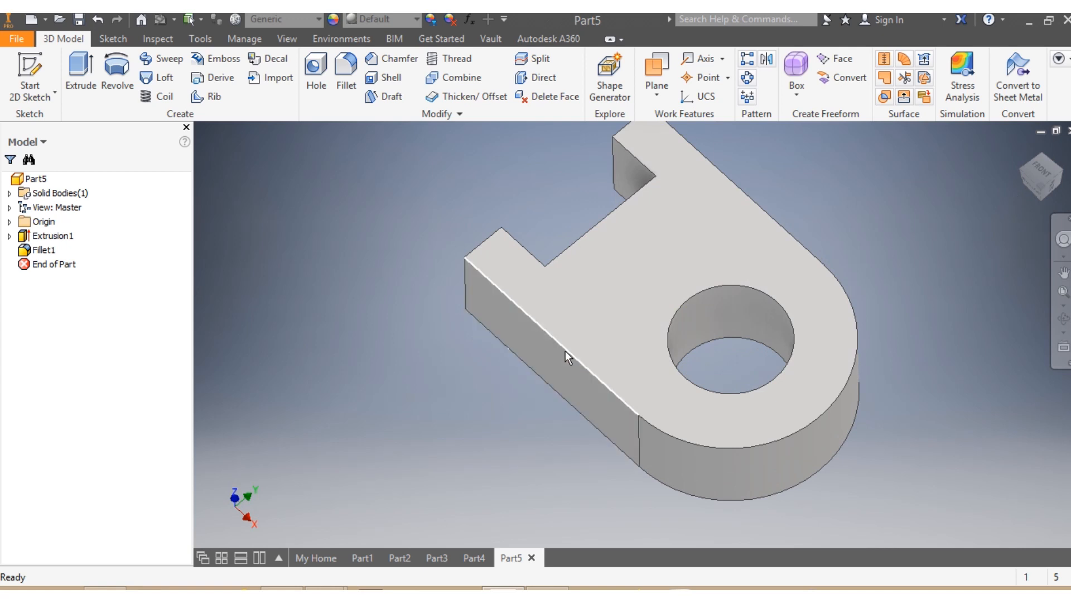
Step: Apply a 5 mm fillet to the six outer edge loops of the bracket
click(586, 359)
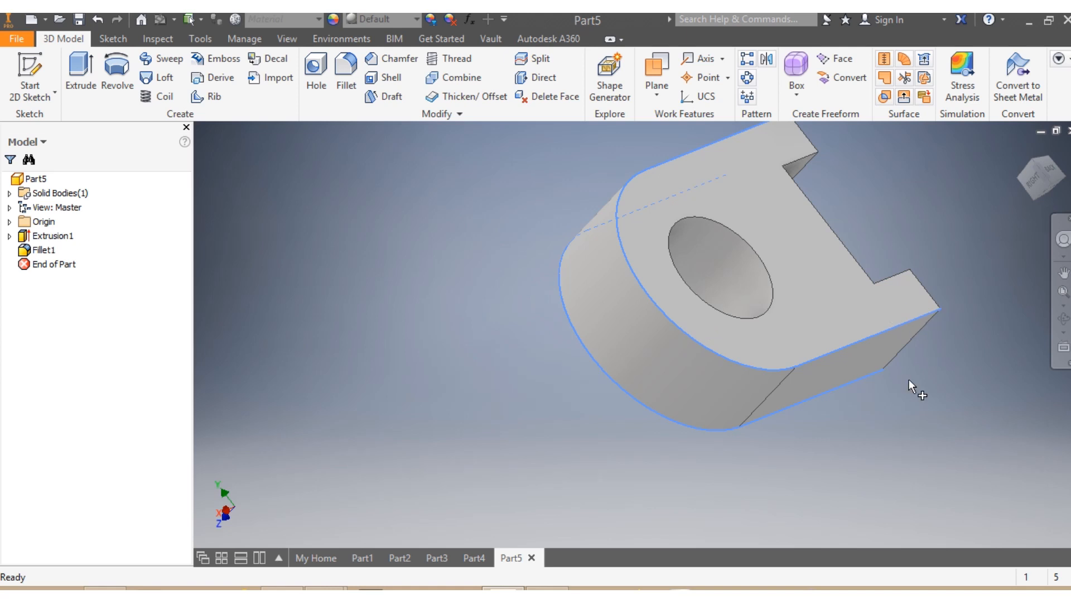
click(345, 72)
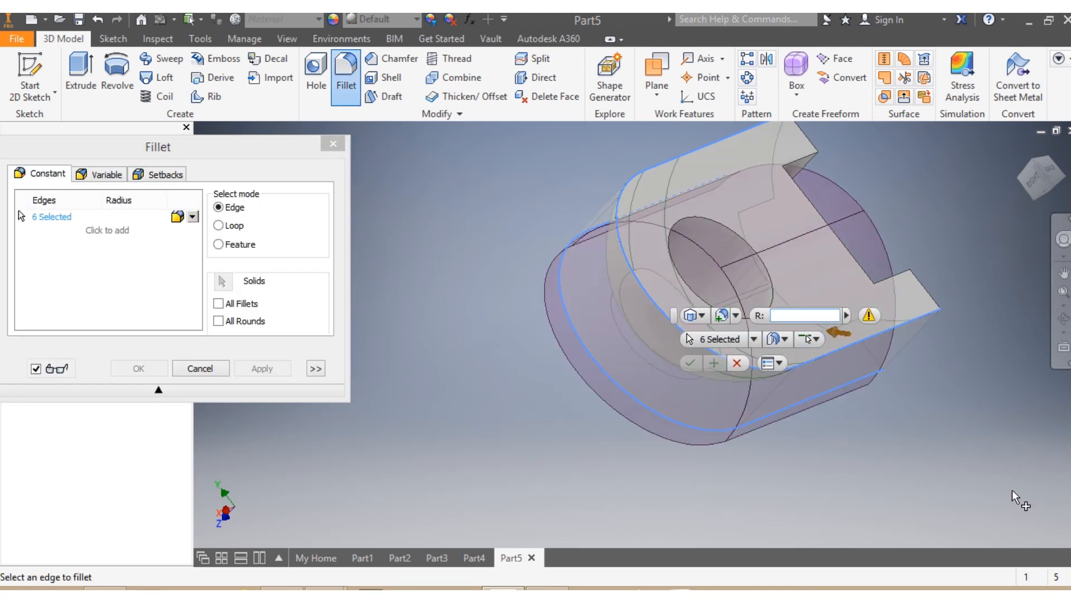
text(5)
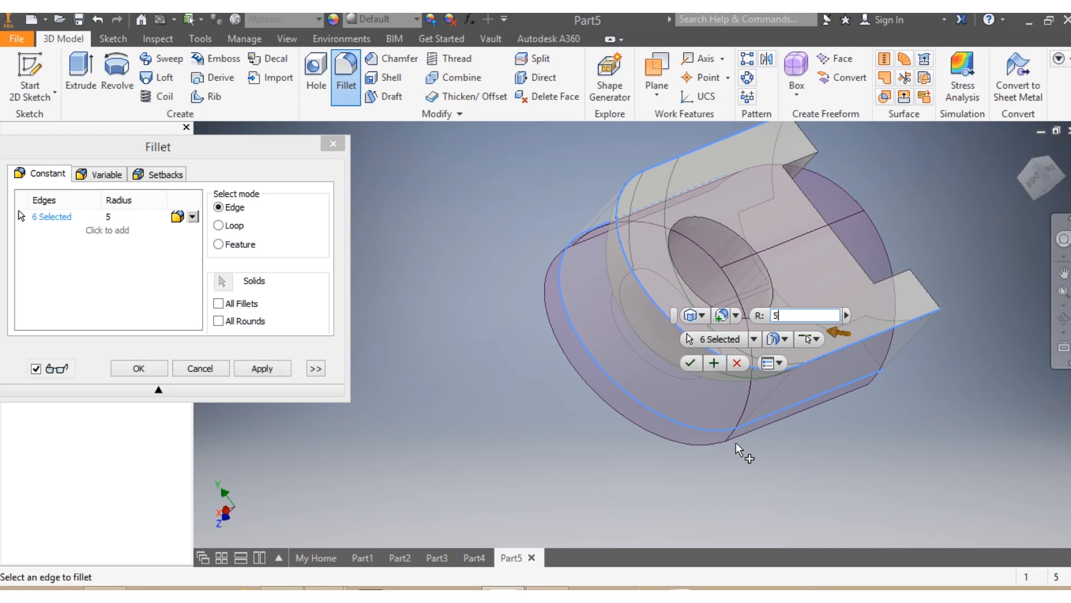
click(138, 368)
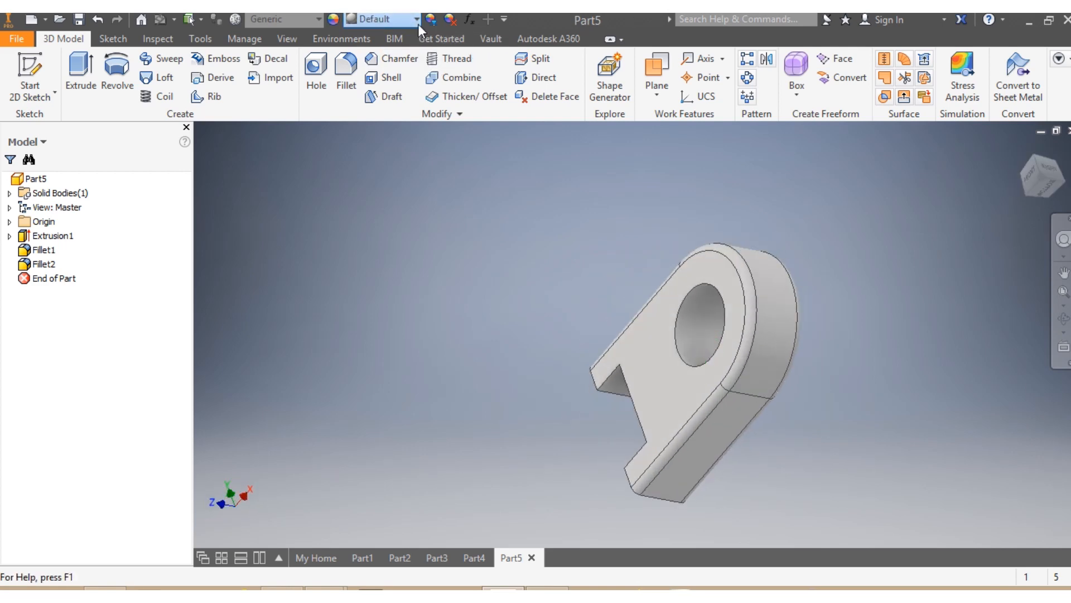
Step: Choose Smooth - Dark Forest Green from the Quick Access appearance list
click(417, 19)
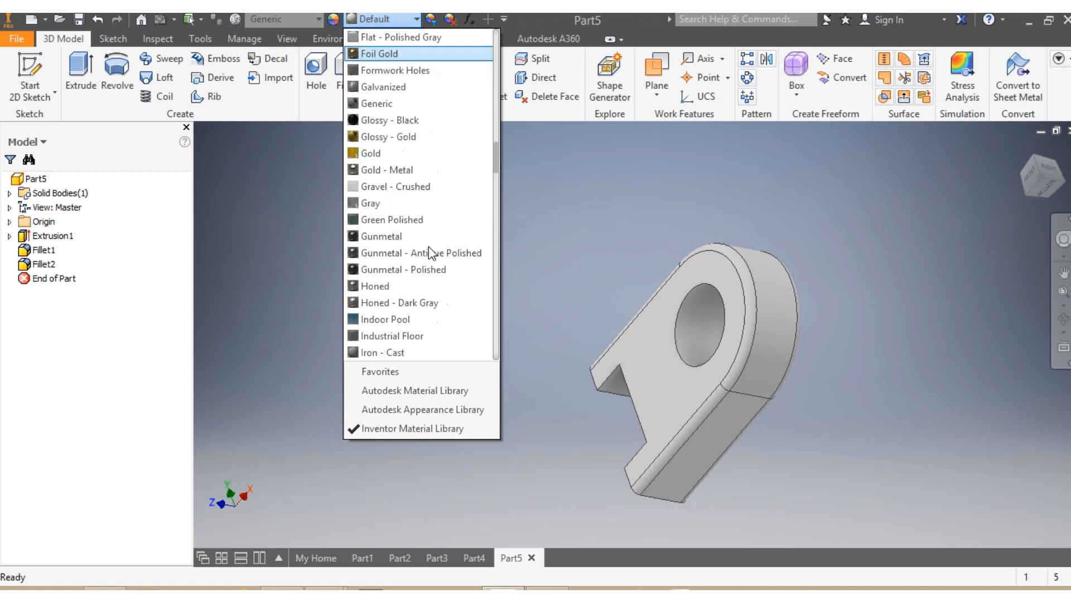
scroll(down, 3)
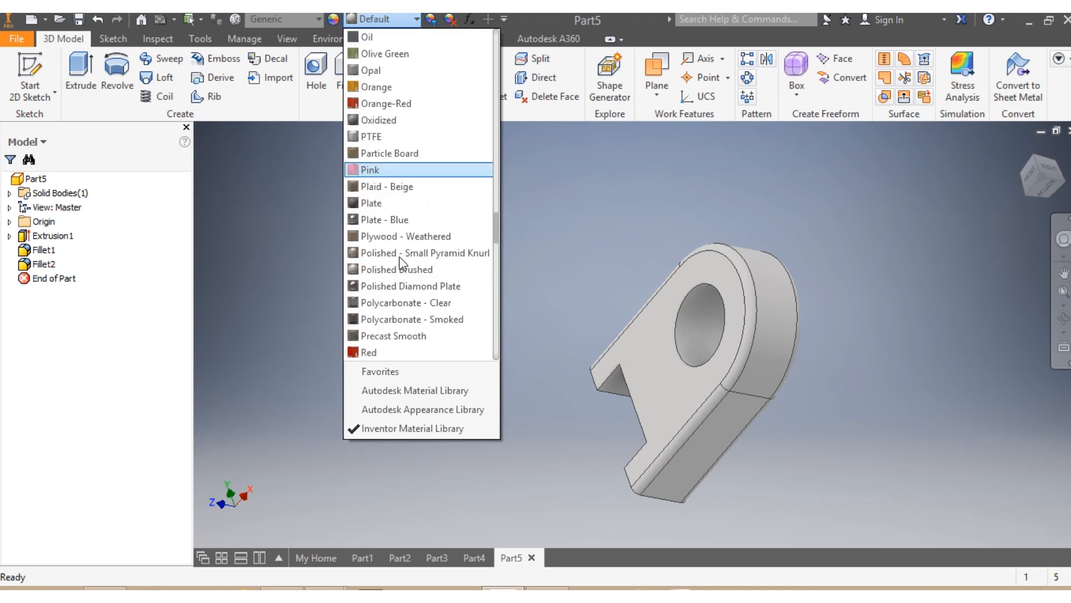
scroll(down, 3)
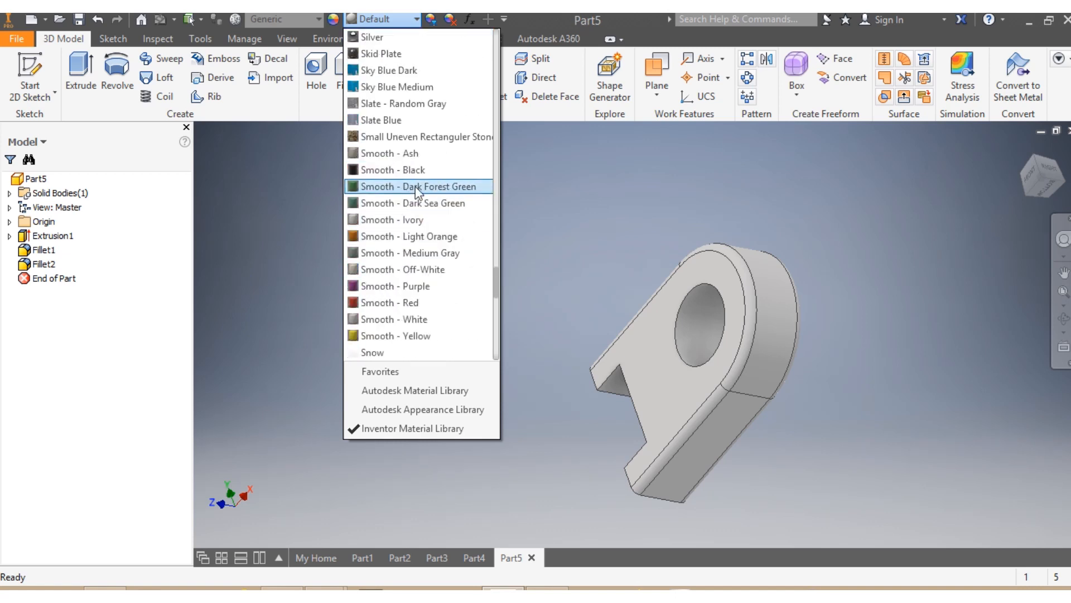
mouse_move(405, 199)
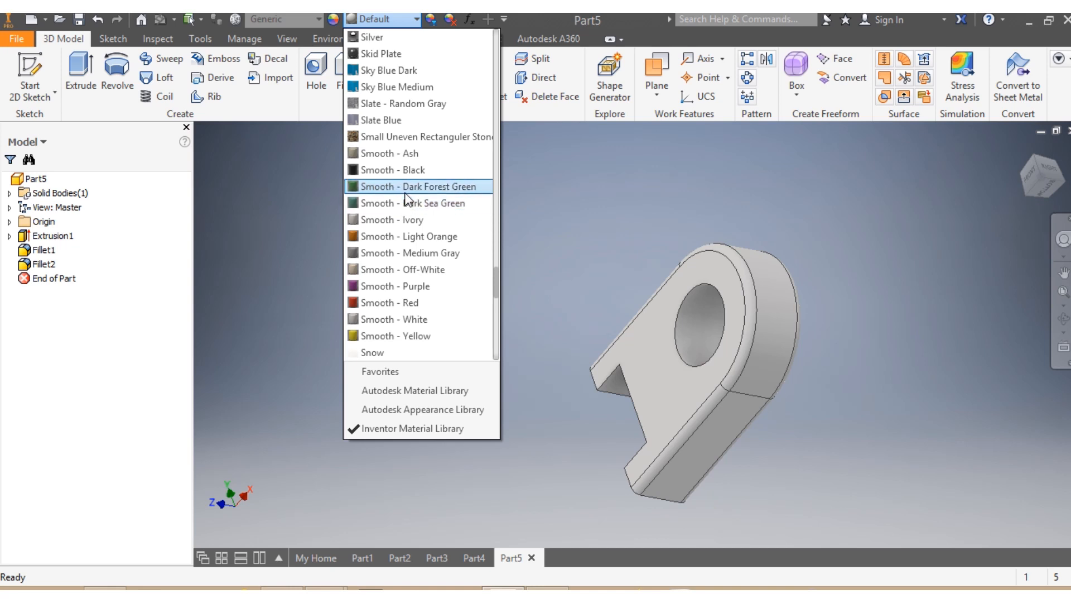
click(417, 186)
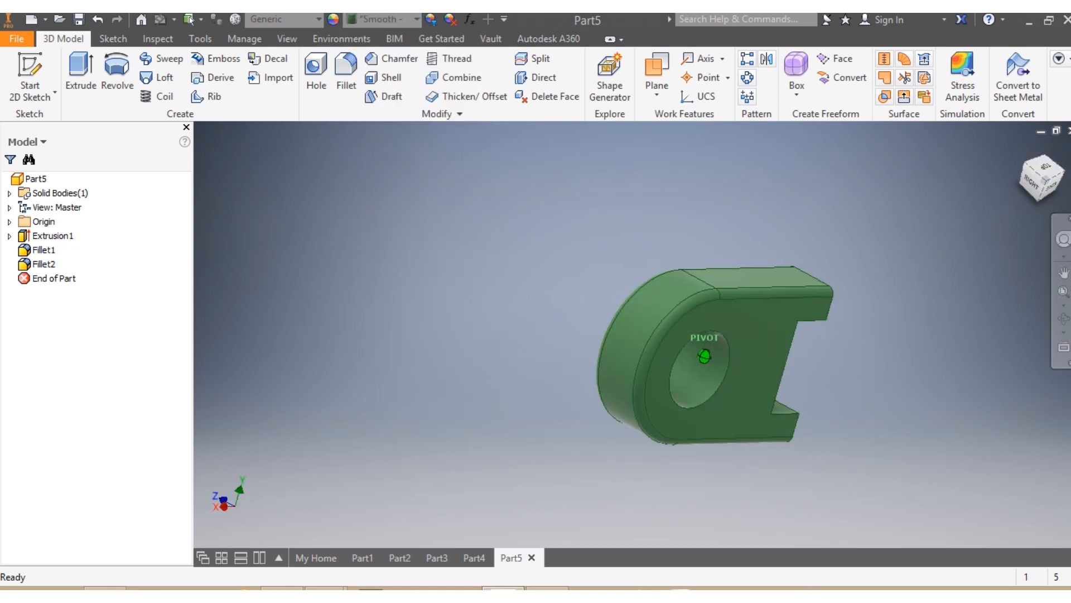